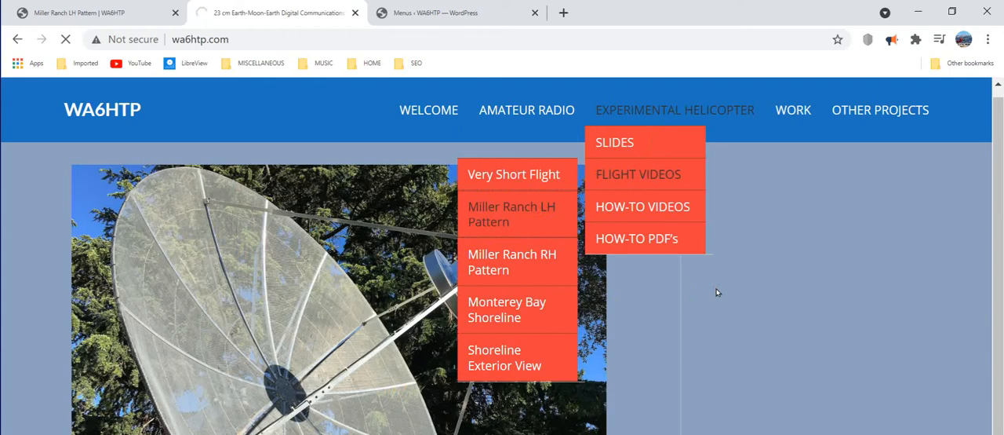
Navigate from Flight Videos to the Miller Ranch LH Pattern page
click(510, 213)
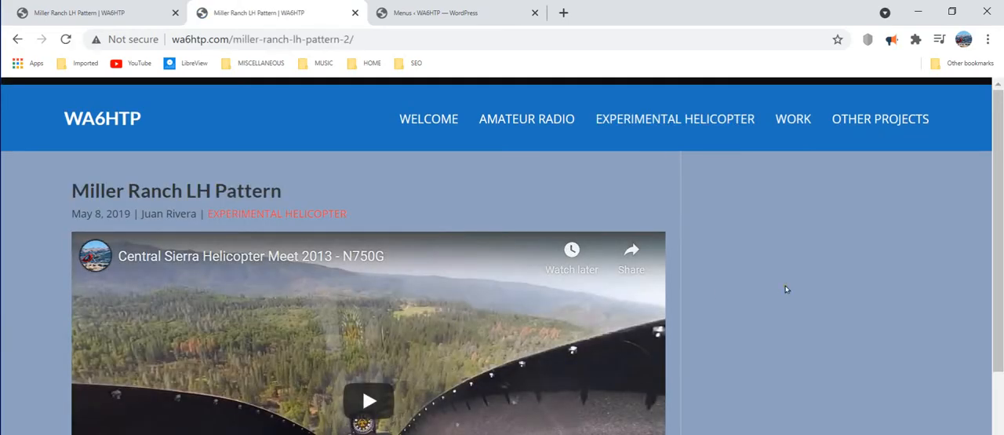
Scroll down until the embedded Central Sierra Helicopter Meet 2013 video is fully visible
scroll(down, 3)
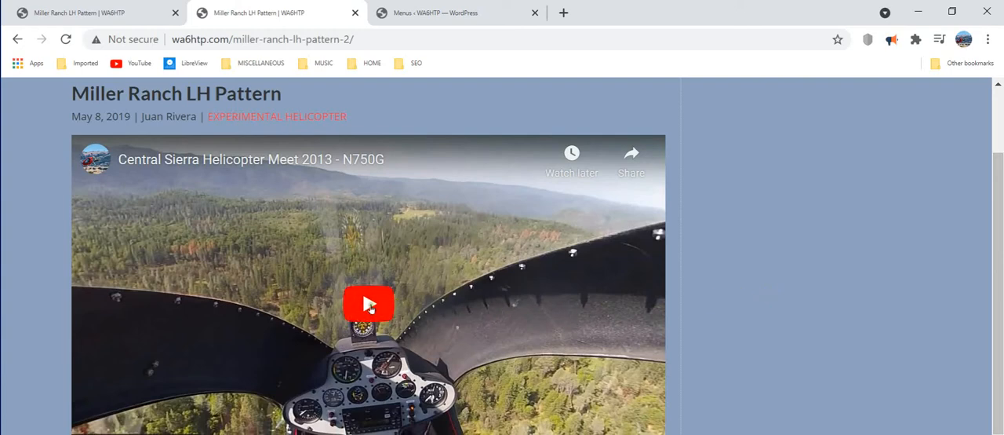
click(369, 304)
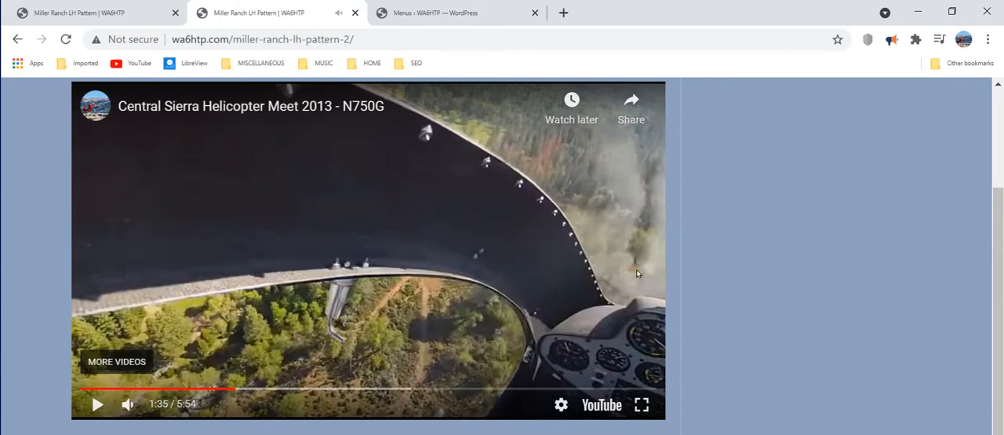
mouse_move(694, 266)
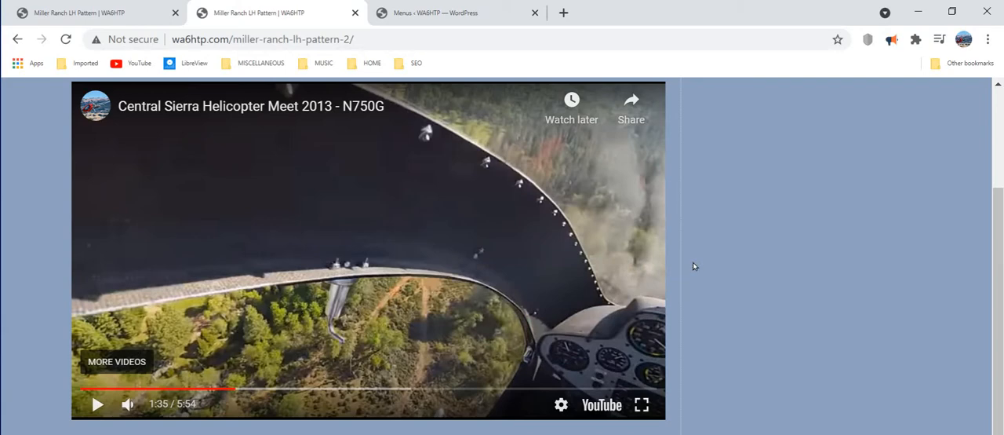